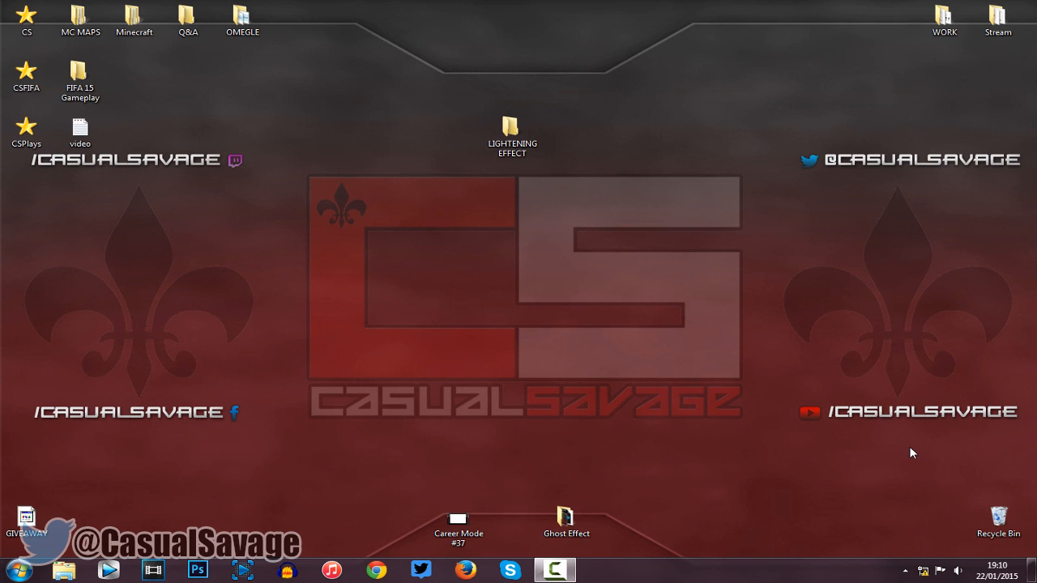
{"action": "mouse_move", "coordinate": [995, 513]}
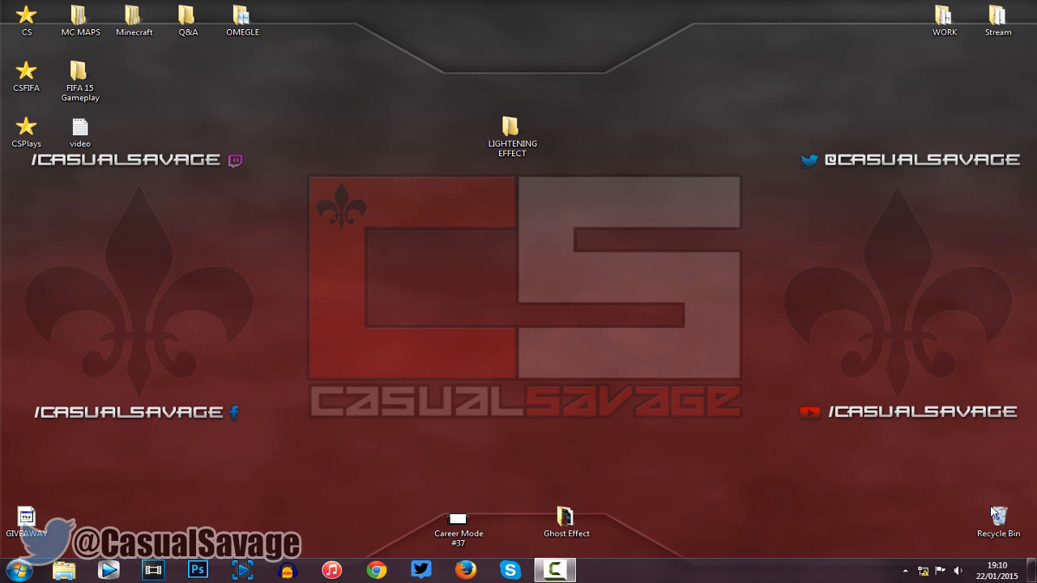
{"action": "mouse_move", "coordinate": [911, 453]}
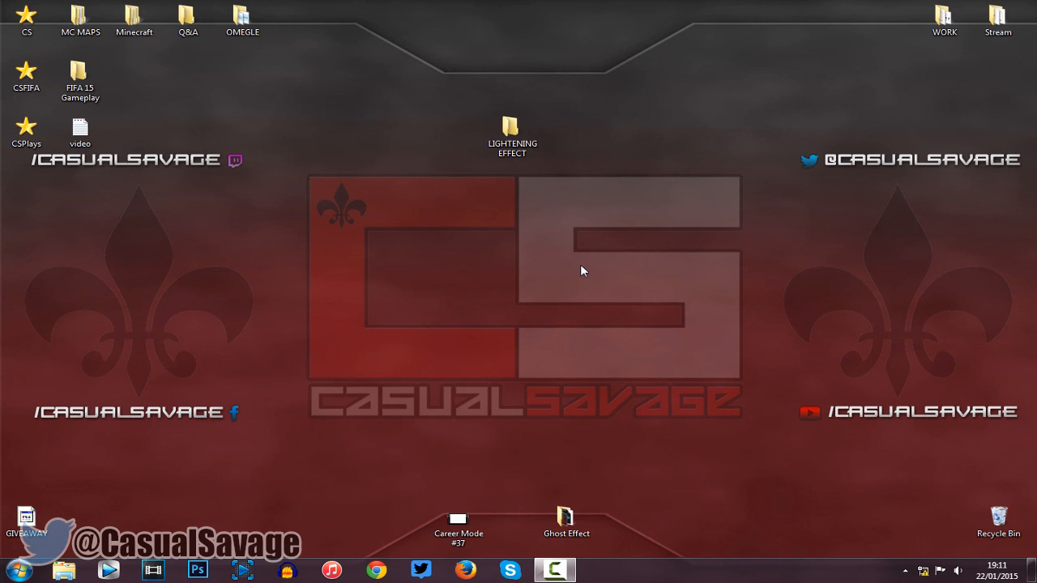
{"action": "mouse_move", "coordinate": [570, 270]}
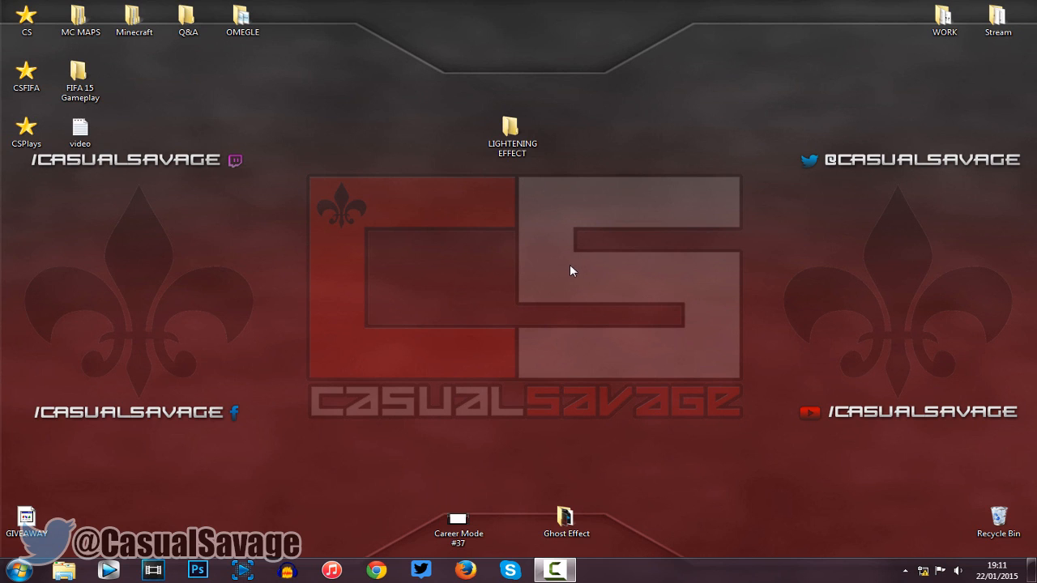
{"action": "mouse_move", "coordinate": [548, 263]}
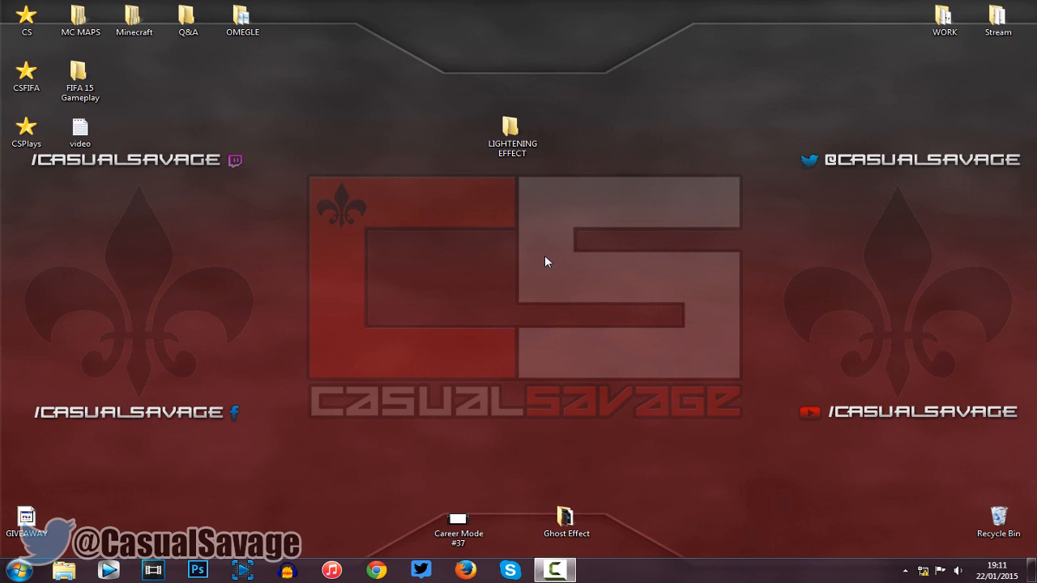
{"action": "mouse_move", "coordinate": [561, 138]}
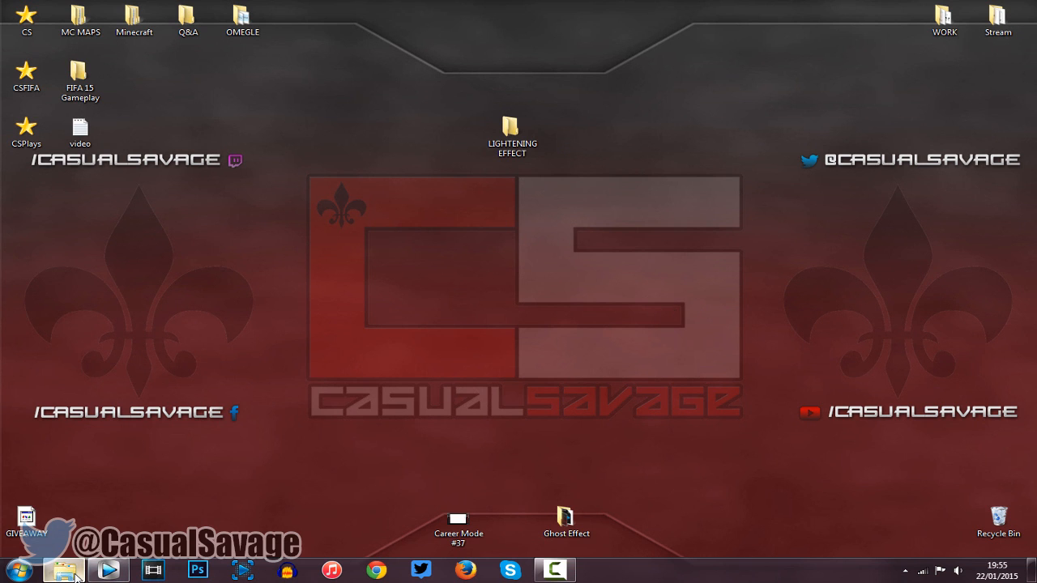
- Open the LIGHTENING EFFECT folder and bring up the Lightening video clip
{"action": "double_click", "coordinate": [512, 126]}
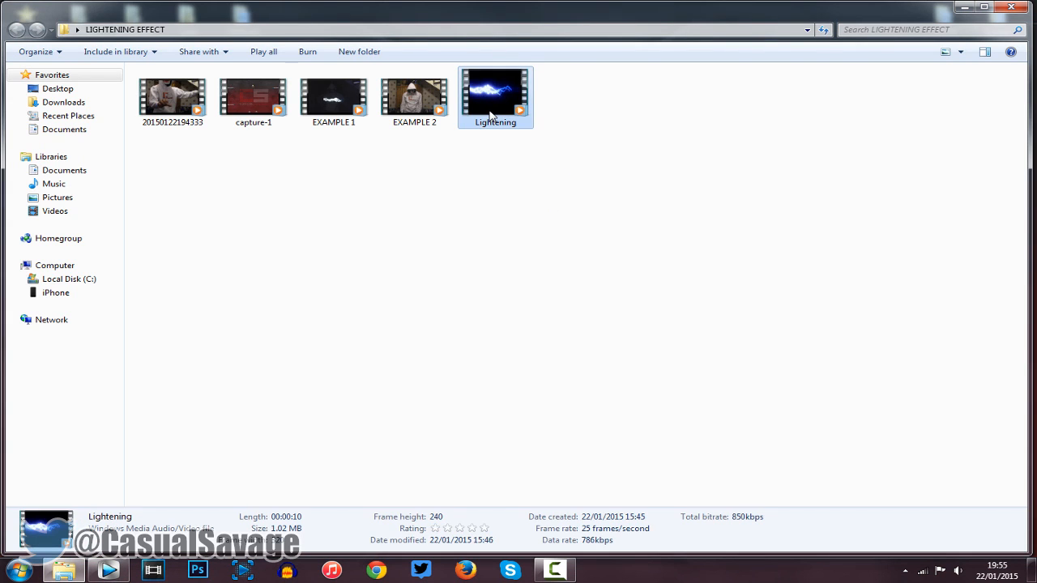
{"action": "double_click", "coordinate": [496, 92]}
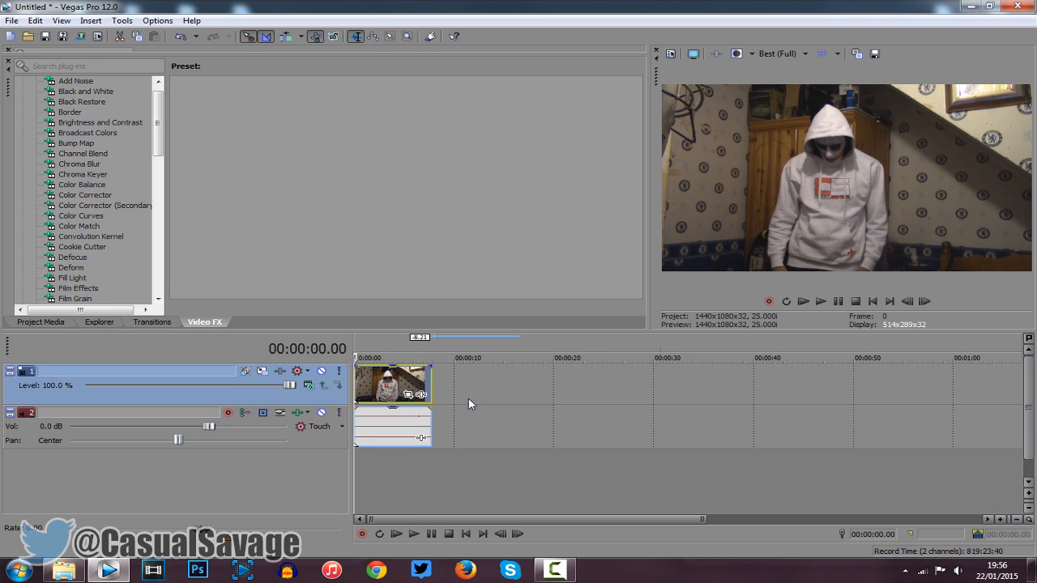
{"action": "mouse_move", "coordinate": [823, 214]}
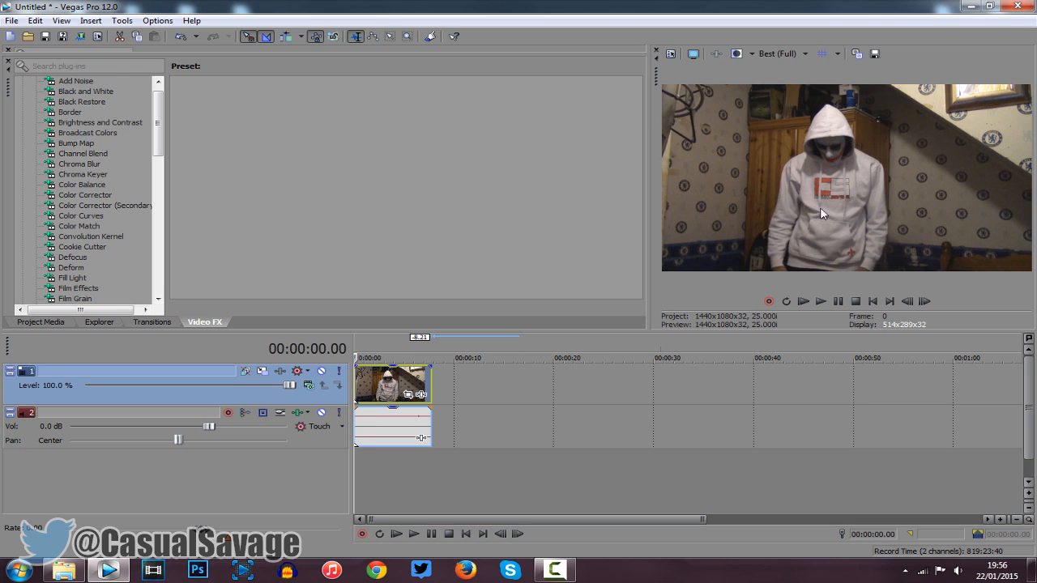
{"action": "mouse_move", "coordinate": [327, 406]}
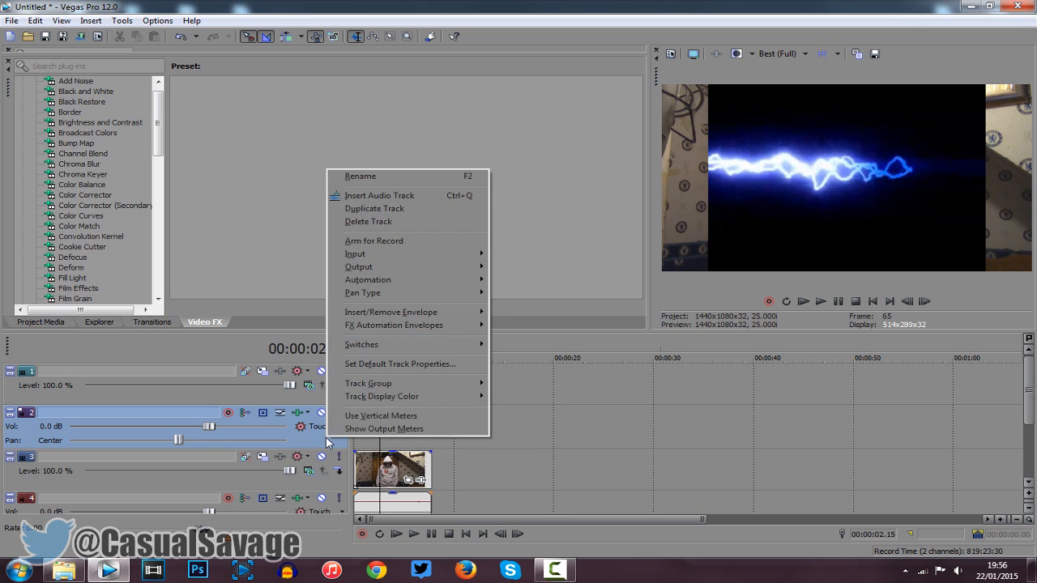
- Delete the unneeded extra audio track left under the Lightening clip
{"action": "left_click", "coordinate": [367, 220]}
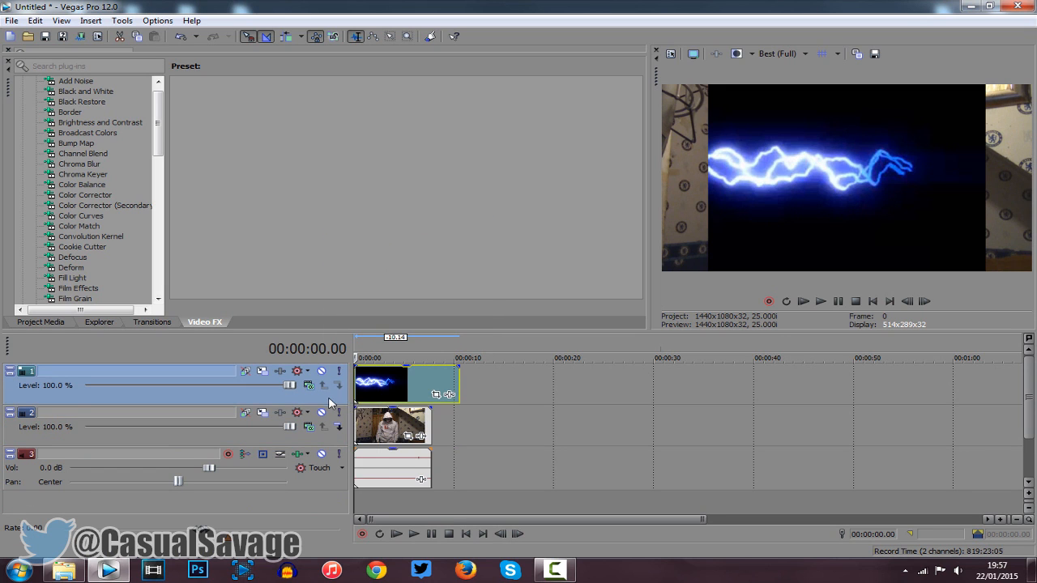
- Set the lightning track's compositing mode to Add
{"action": "left_click", "coordinate": [310, 371]}
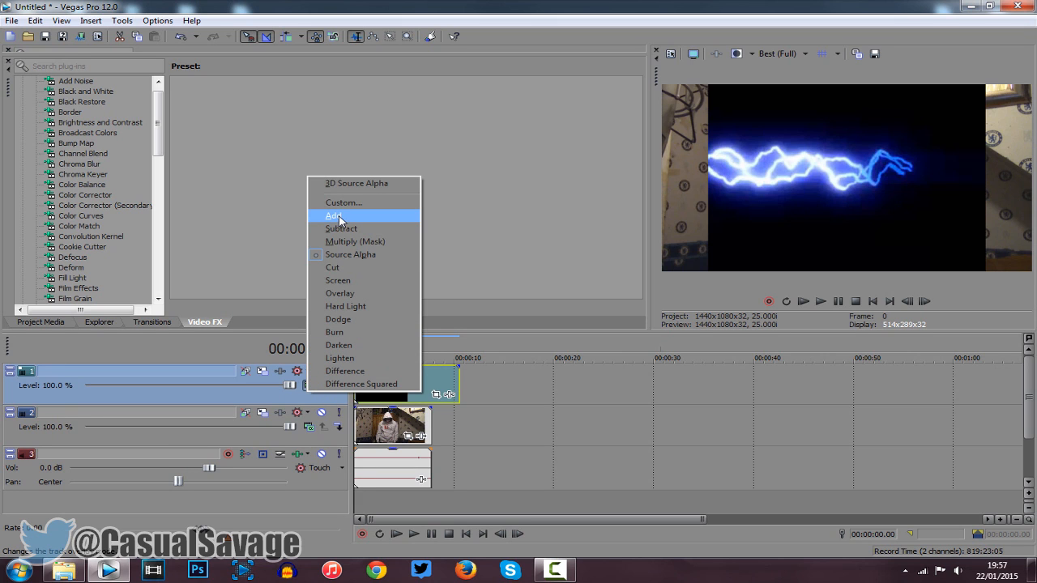
{"action": "left_click", "coordinate": [334, 216]}
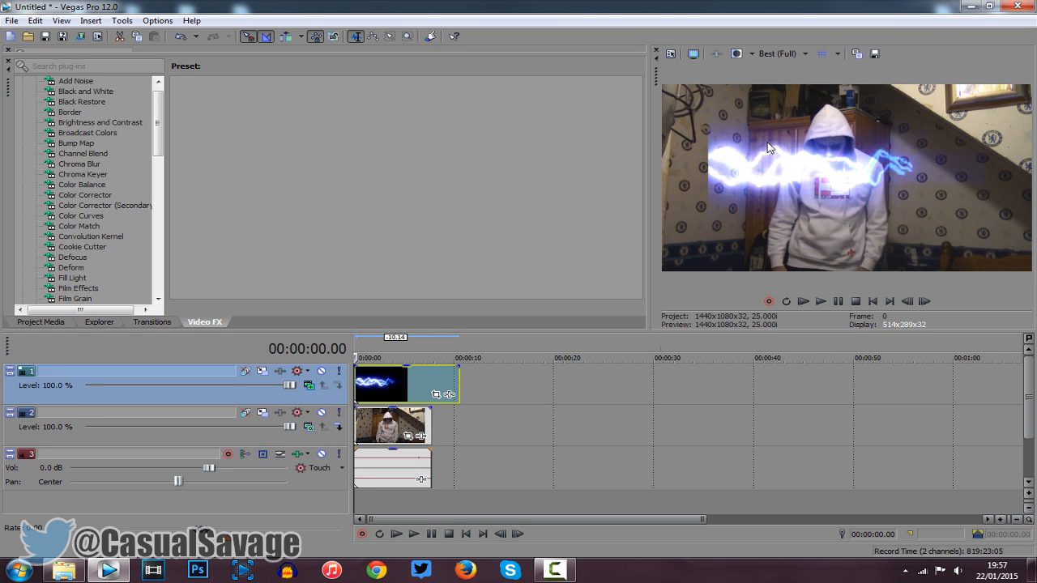
{"action": "mouse_move", "coordinate": [905, 165]}
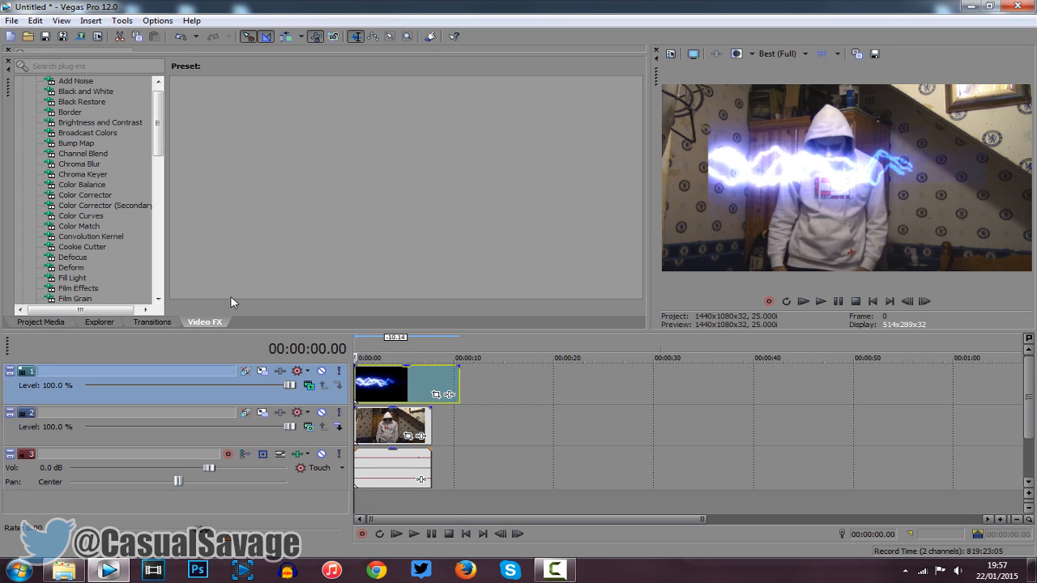
- Apply the Chroma Keyer's Blue Screen preset to the lightning clip
{"action": "left_click", "coordinate": [83, 175]}
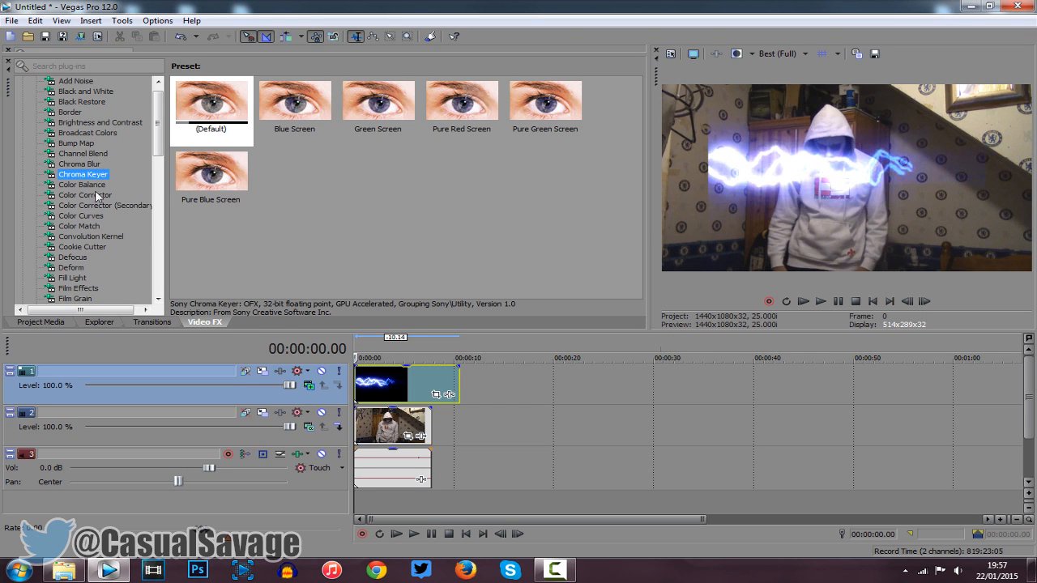
{"action": "left_click", "coordinate": [211, 100]}
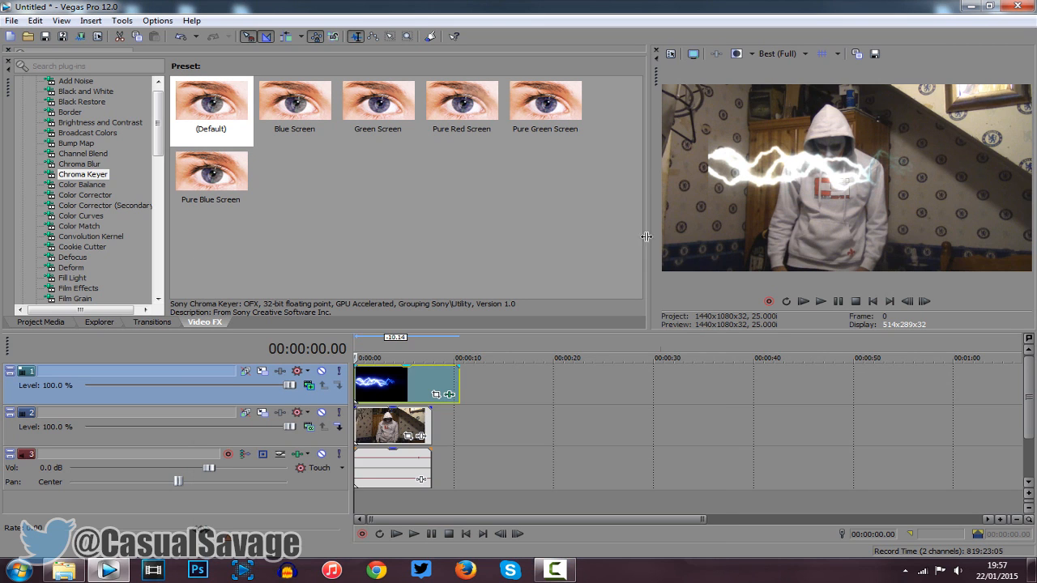
{"action": "left_click", "coordinate": [295, 101]}
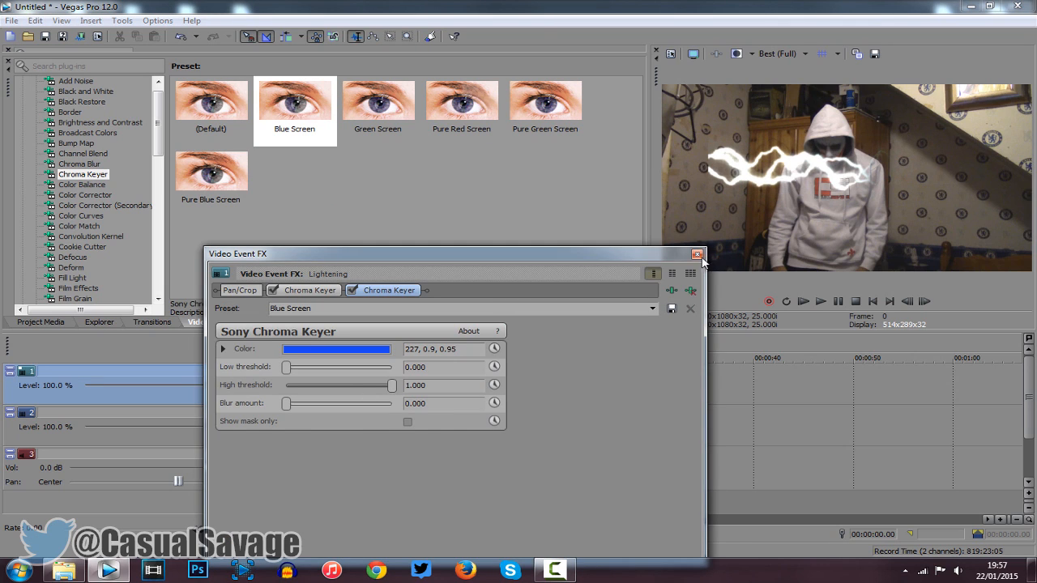
{"action": "left_click", "coordinate": [697, 254]}
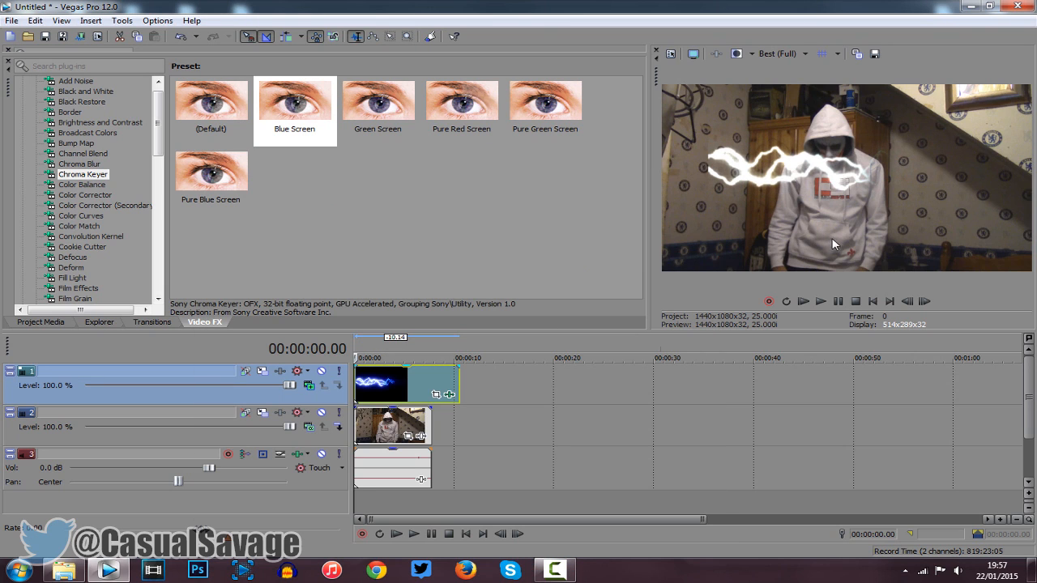
- Position the lightning event near 00:00:01.21 and bring up the track's Track Motion settings
{"action": "left_click", "coordinate": [804, 300]}
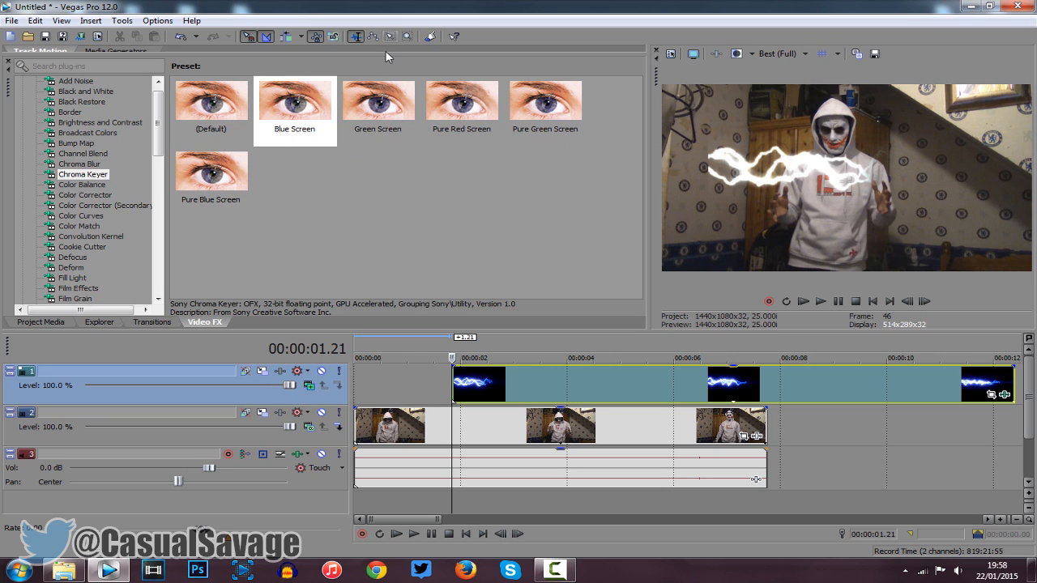
{"action": "left_click", "coordinate": [41, 311]}
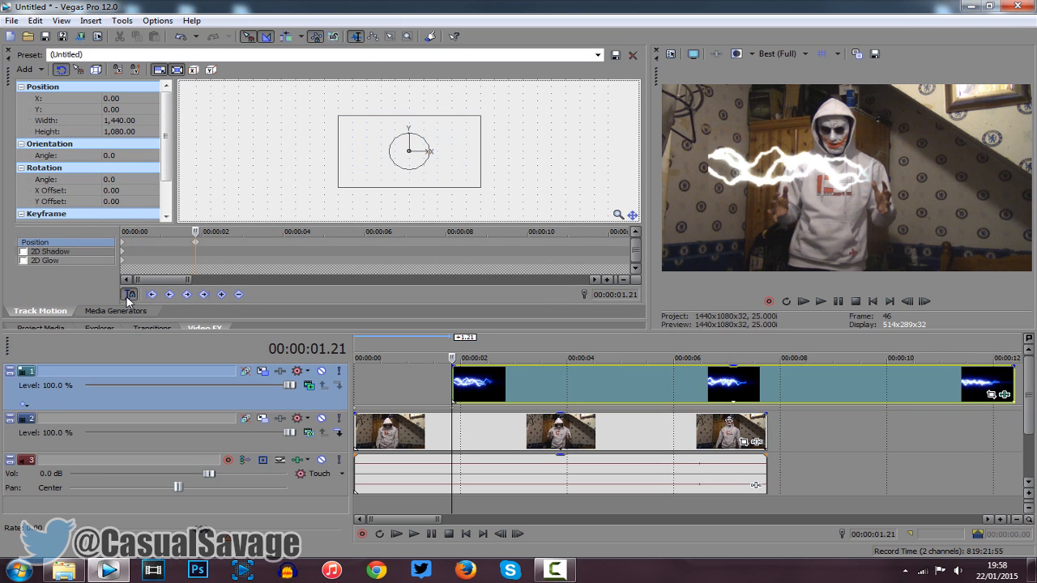
{"action": "mouse_move", "coordinate": [480, 188]}
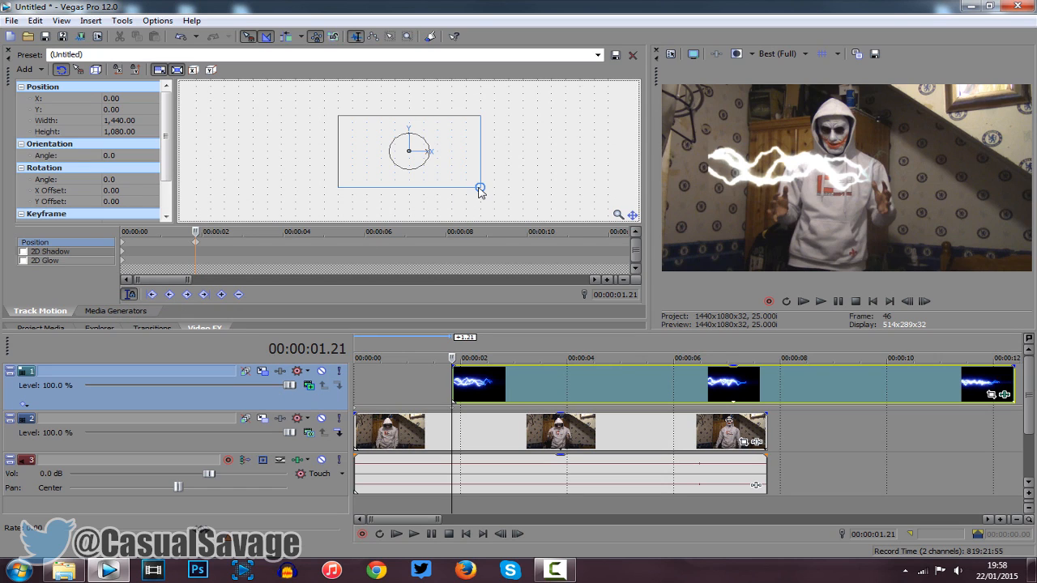
- Resize the lightning frame to about 731×548, tilt it and nudge it between the hands
{"action": "left_click", "coordinate": [160, 70]}
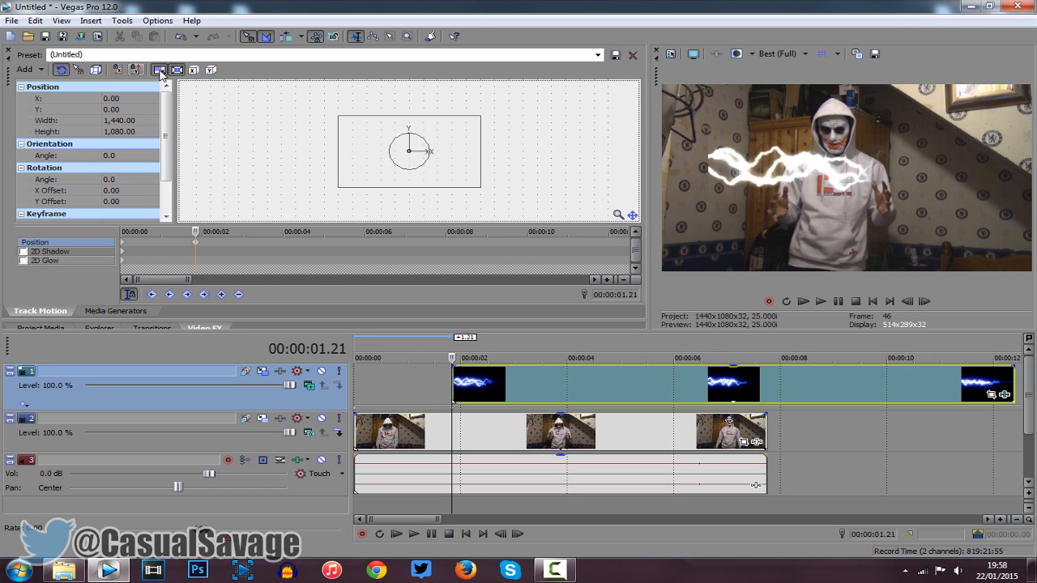
{"action": "mouse_move", "coordinate": [476, 201]}
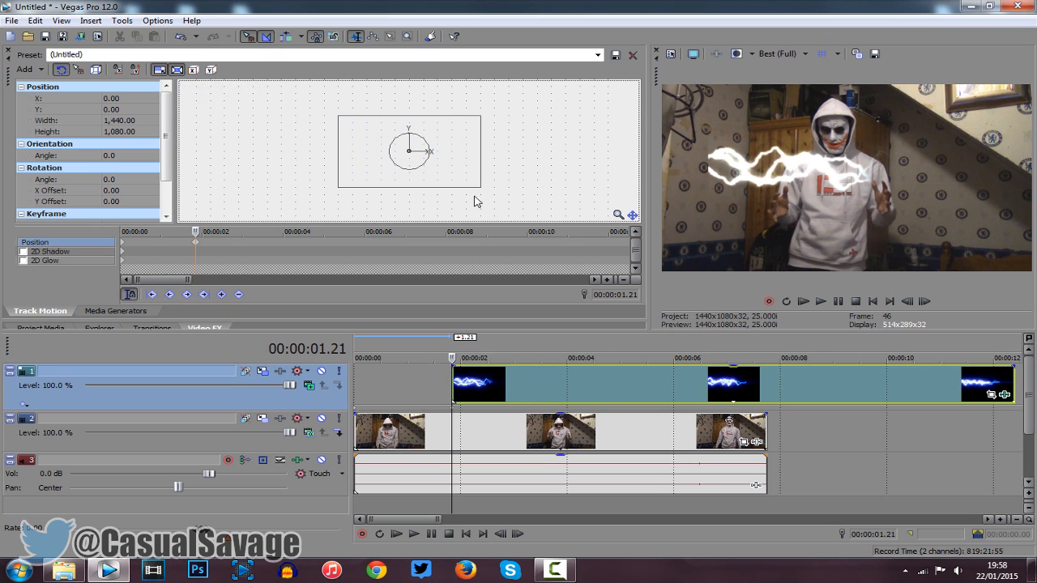
{"action": "left_click_drag", "start_coordinate": [483, 186], "coordinate": [457, 175]}
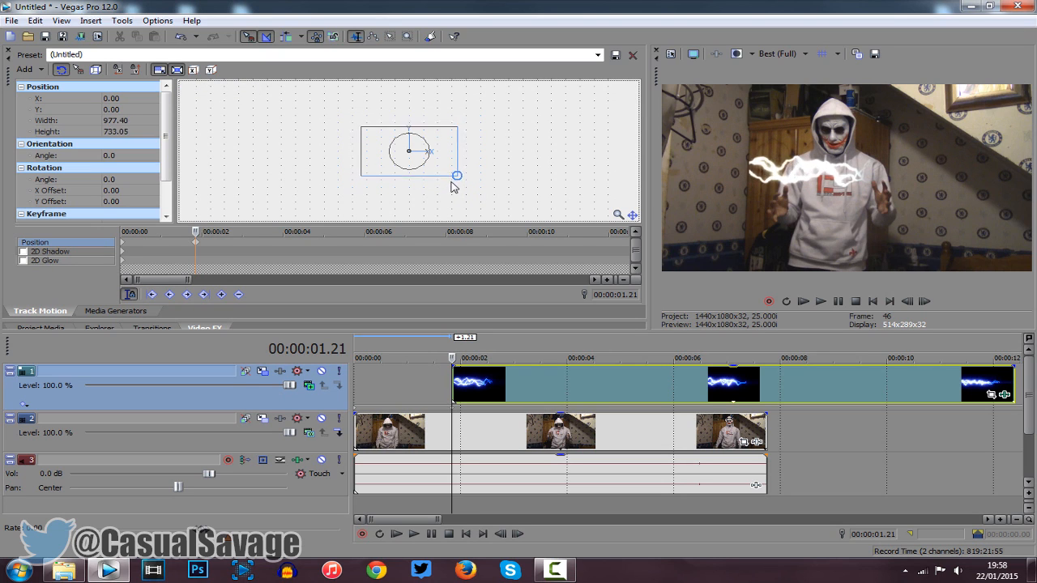
{"action": "left_click_drag", "start_coordinate": [457, 175], "coordinate": [441, 167]}
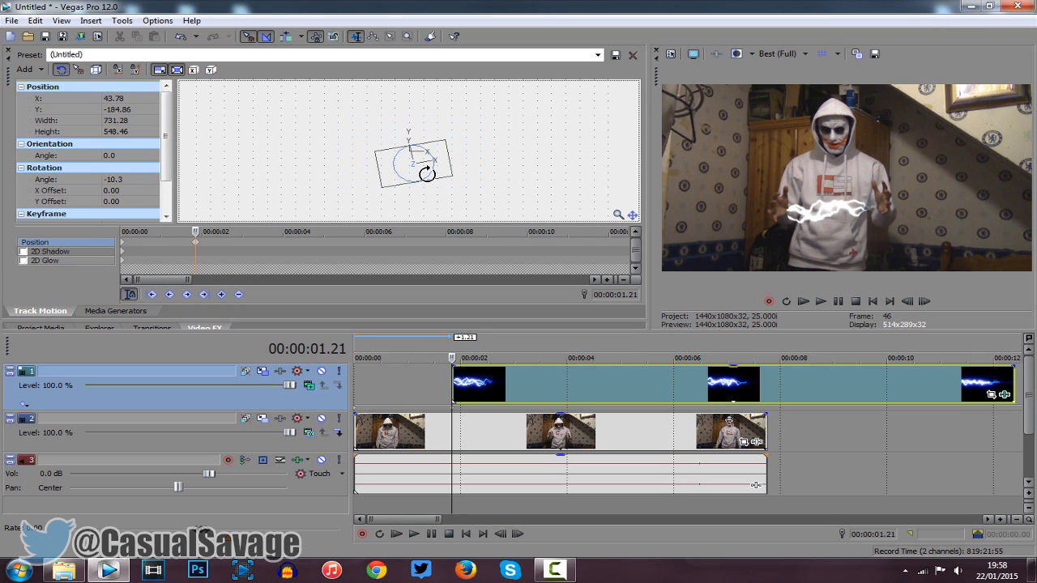
{"action": "left_click_drag", "start_coordinate": [413, 162], "coordinate": [425, 162]}
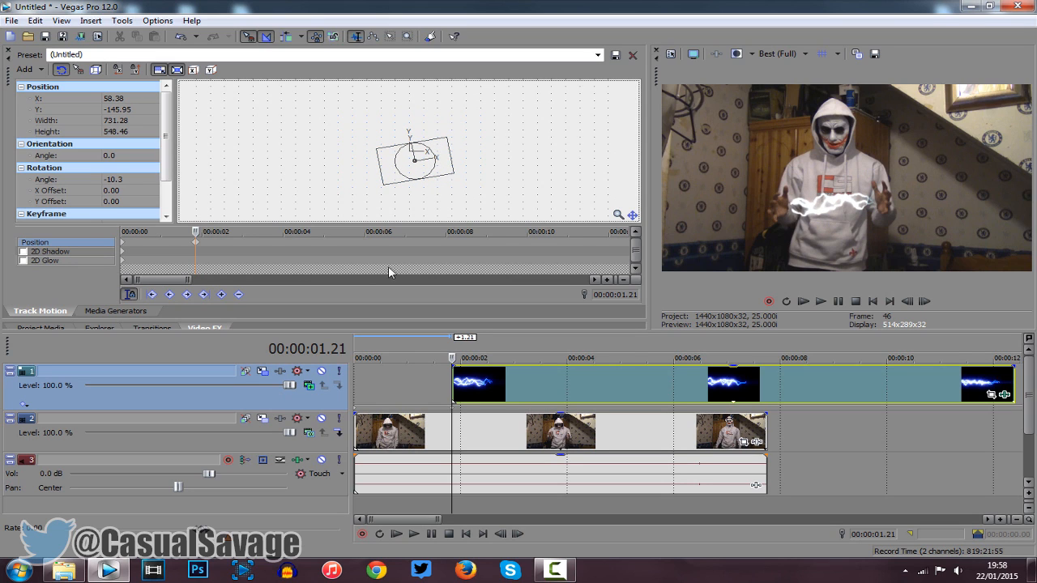
{"action": "mouse_move", "coordinate": [129, 293]}
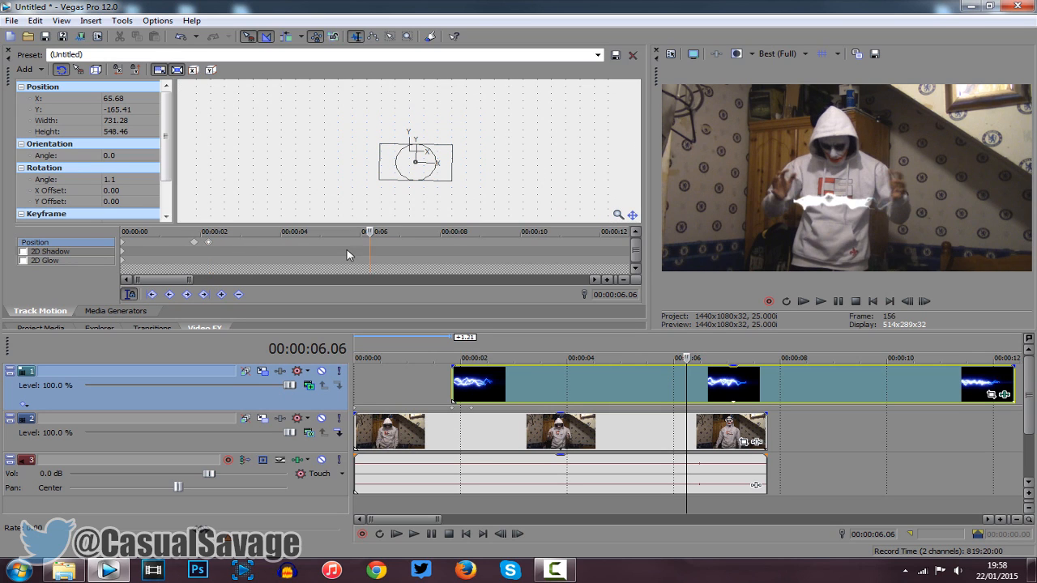
{"action": "mouse_move", "coordinate": [214, 246]}
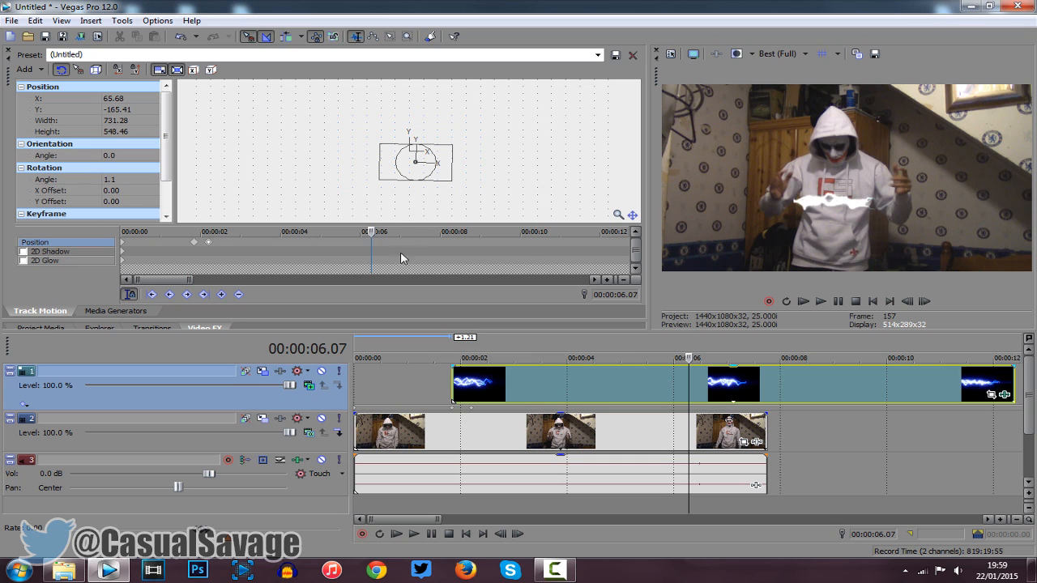
{"action": "mouse_move", "coordinate": [699, 389]}
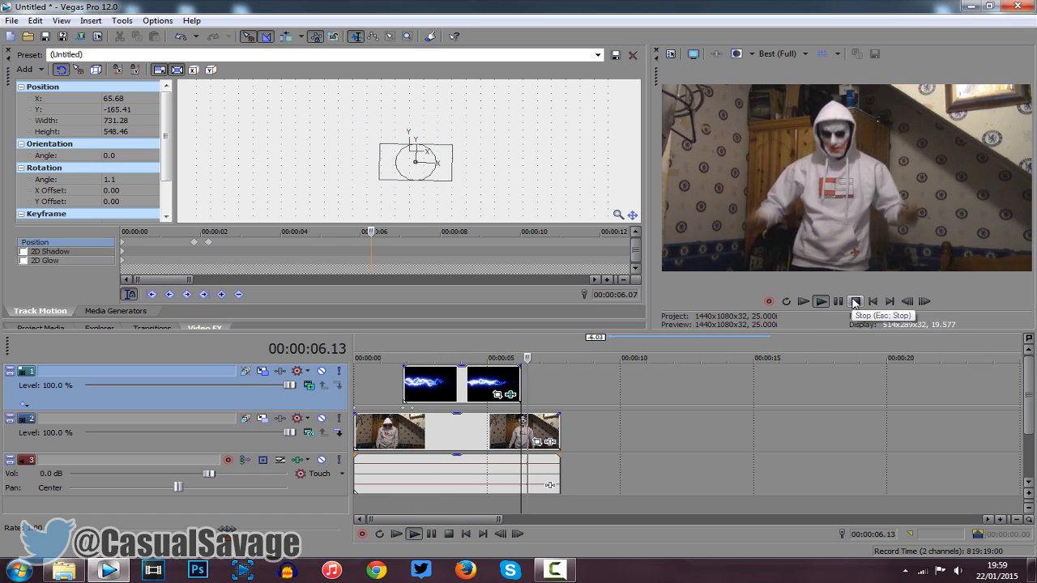
{"action": "left_click", "coordinate": [856, 300]}
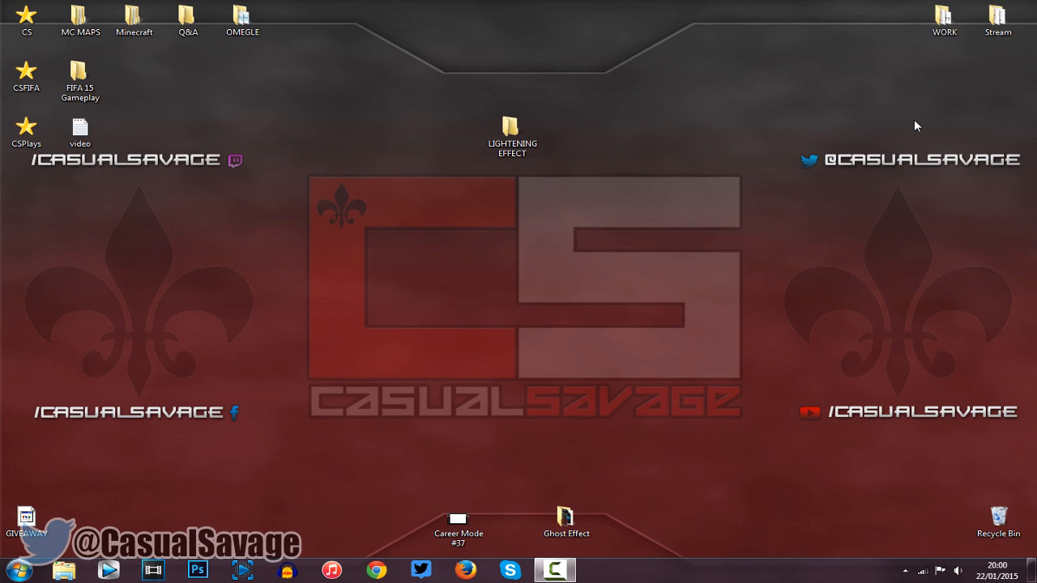
{"action": "mouse_move", "coordinate": [645, 146]}
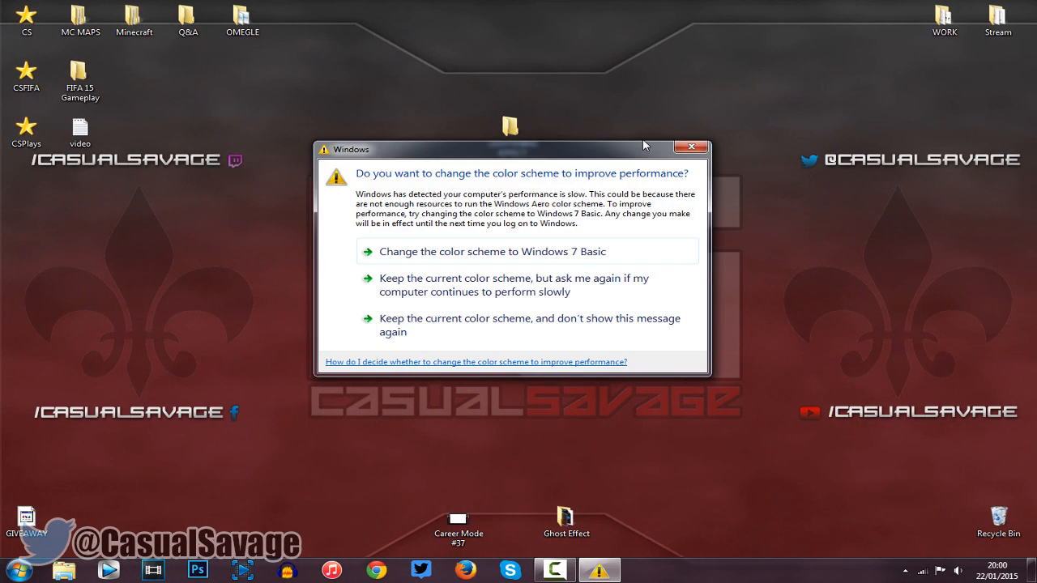
{"action": "left_click", "coordinate": [690, 148]}
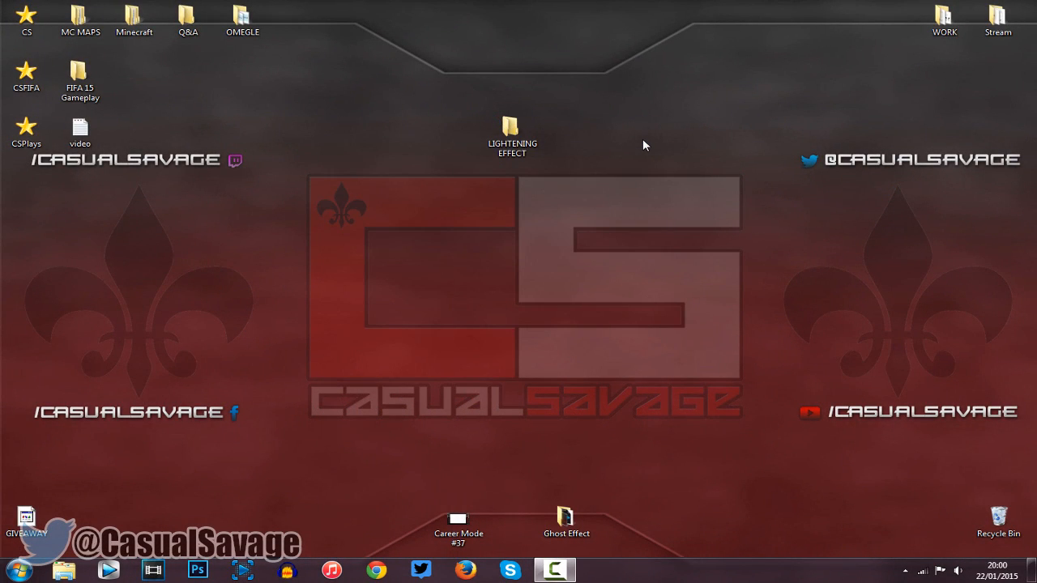